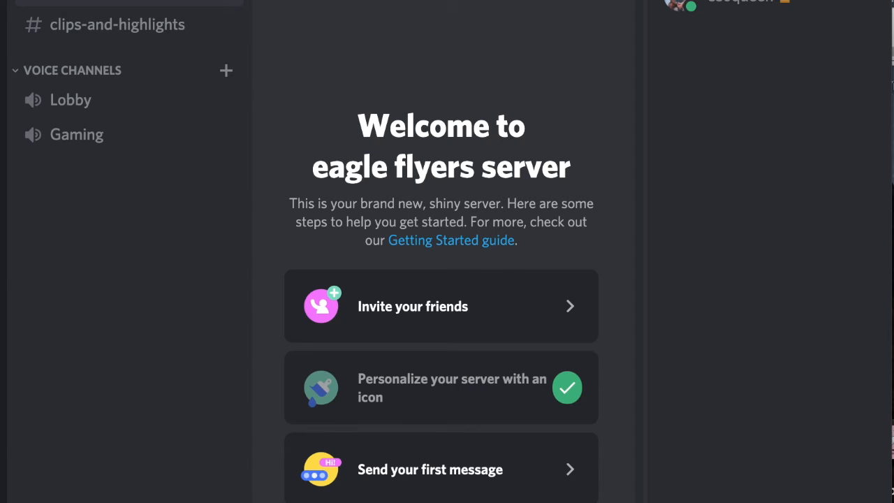
{"action": "mouse_move", "coordinate": [494, 187]}
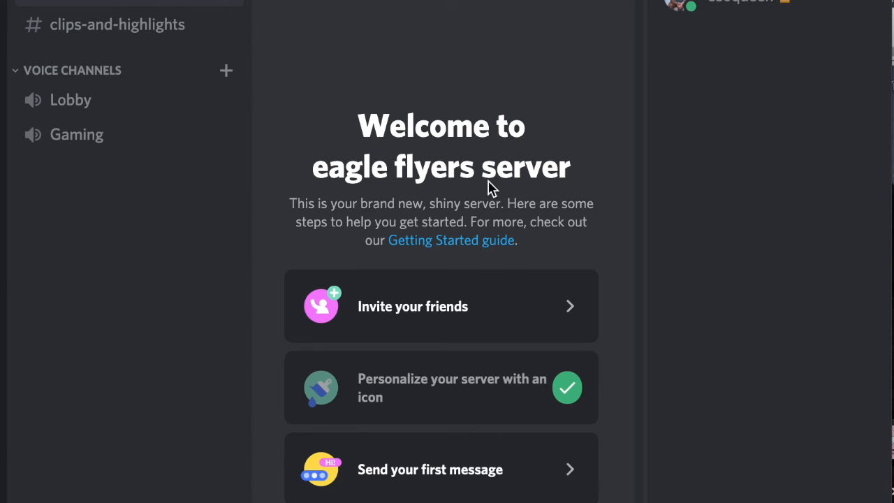